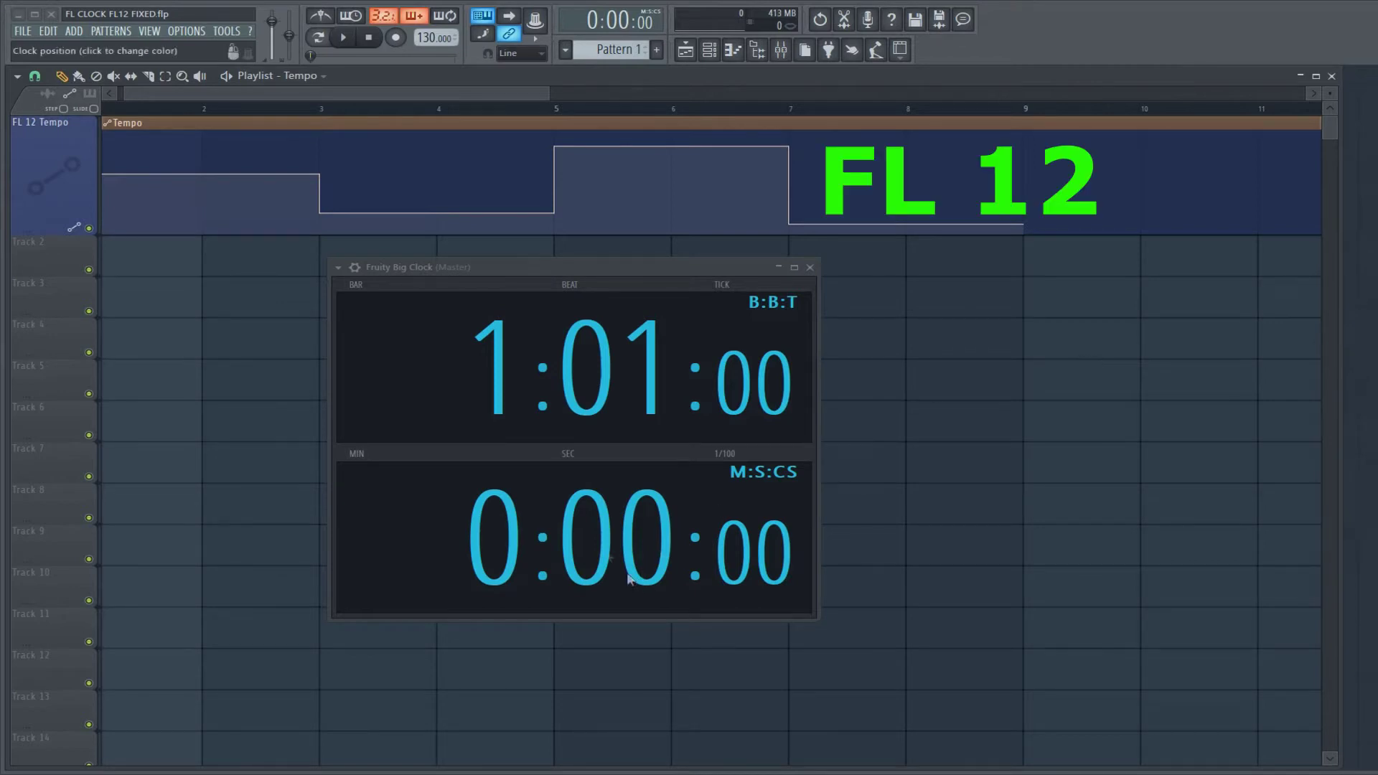
mouse_move(639, 521)
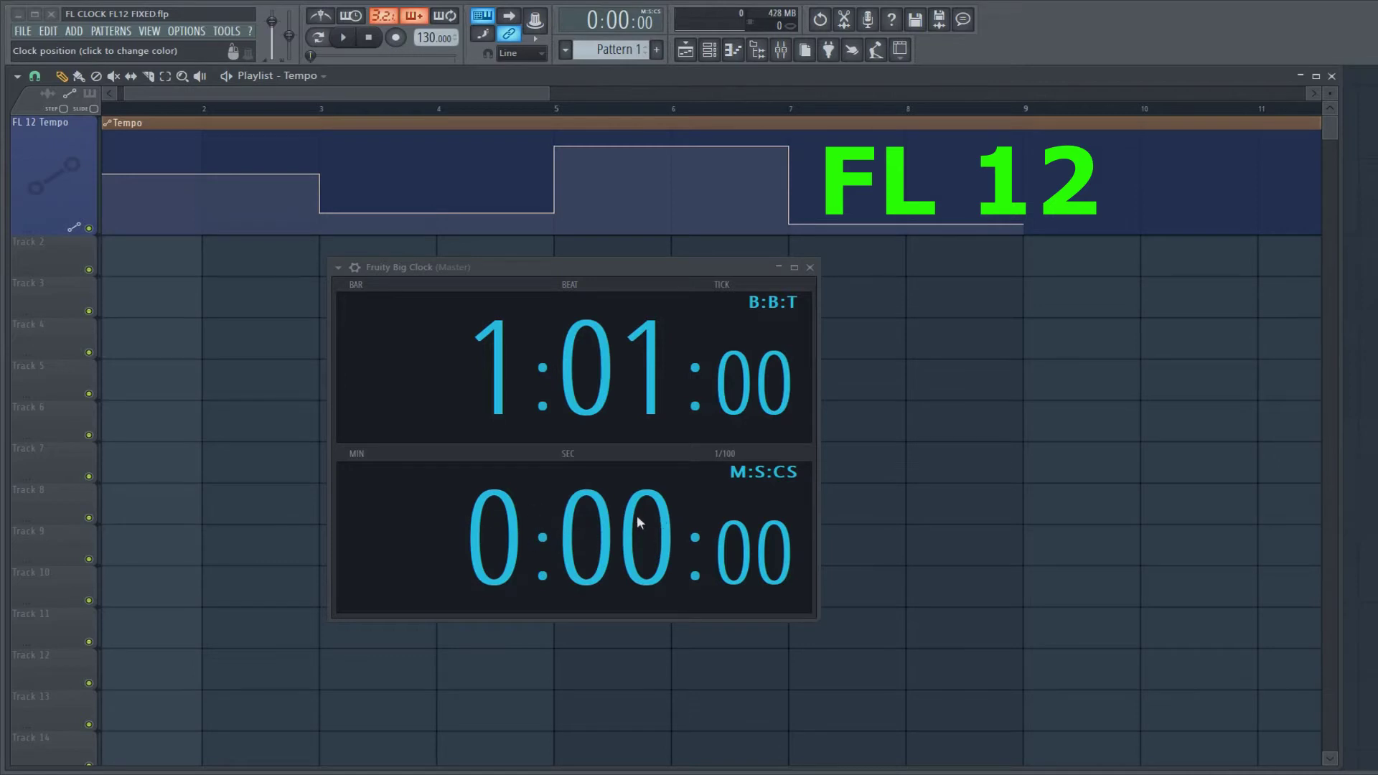
mouse_move(222, 357)
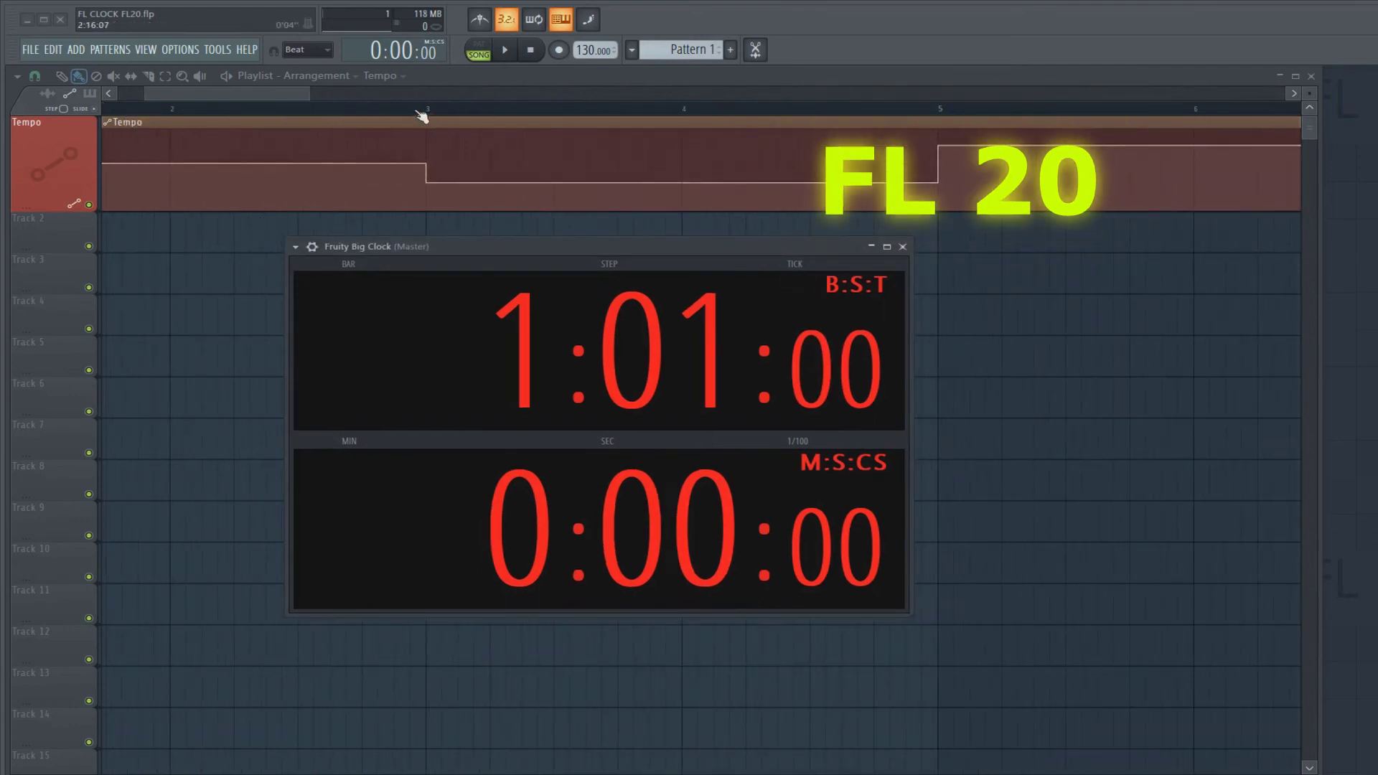
Start playback so the Big Clock advances past the tempo automation's rise to about 156.6 BPM.
left_click(504, 49)
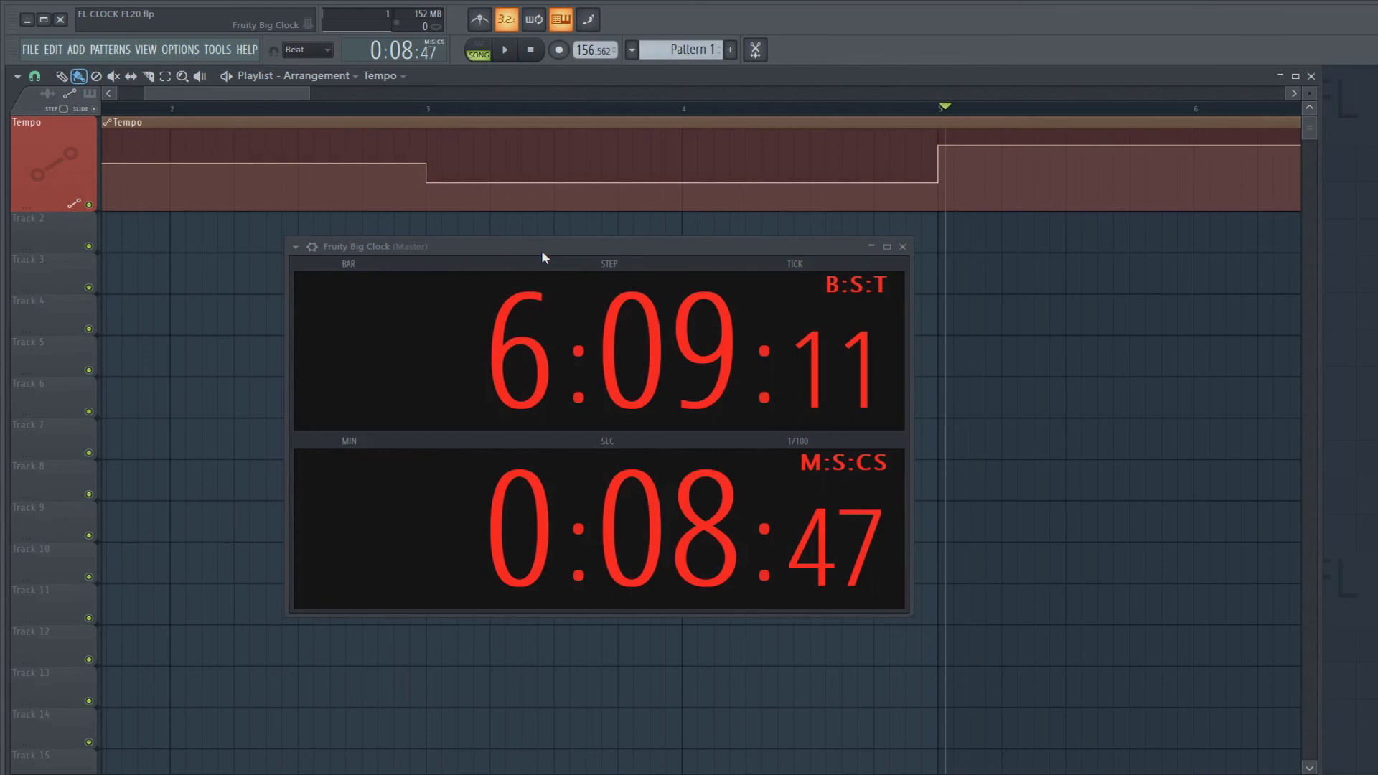
mouse_move(463, 252)
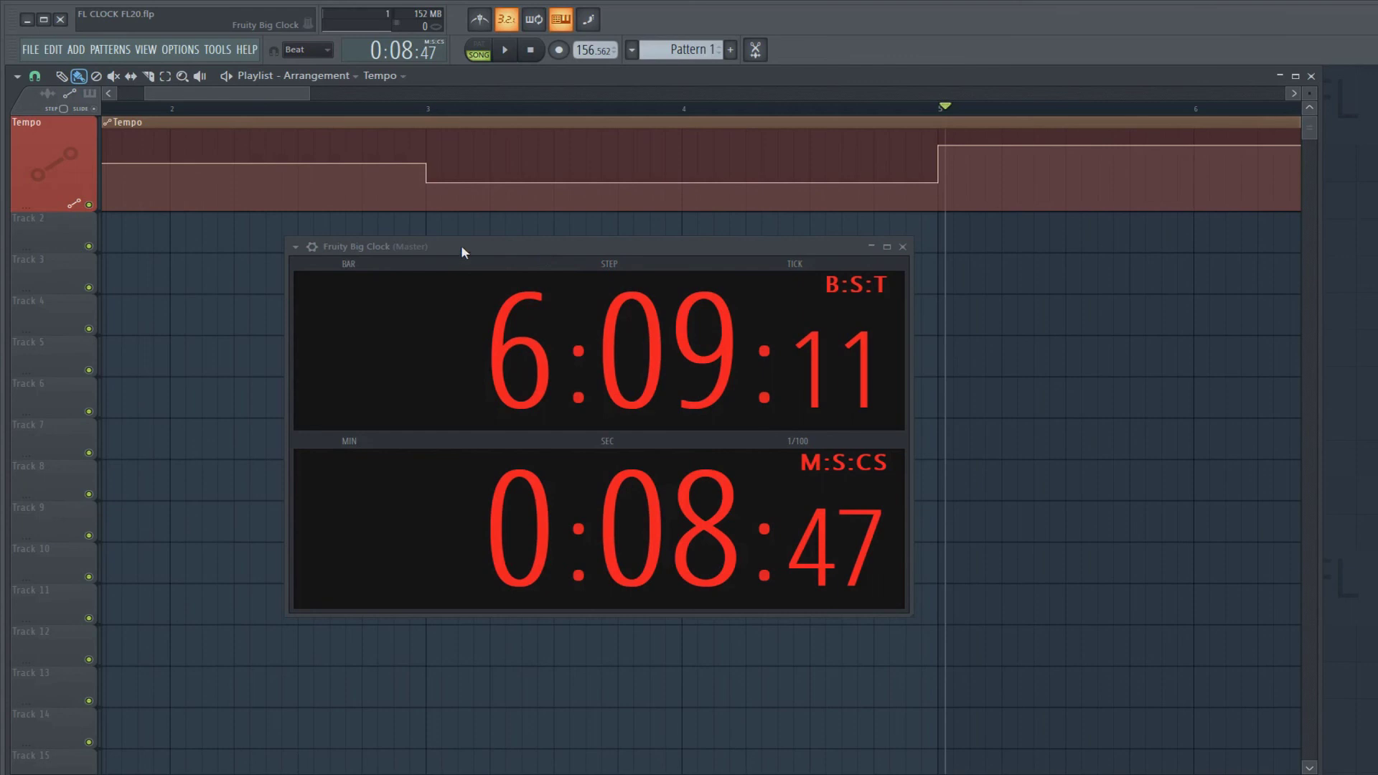